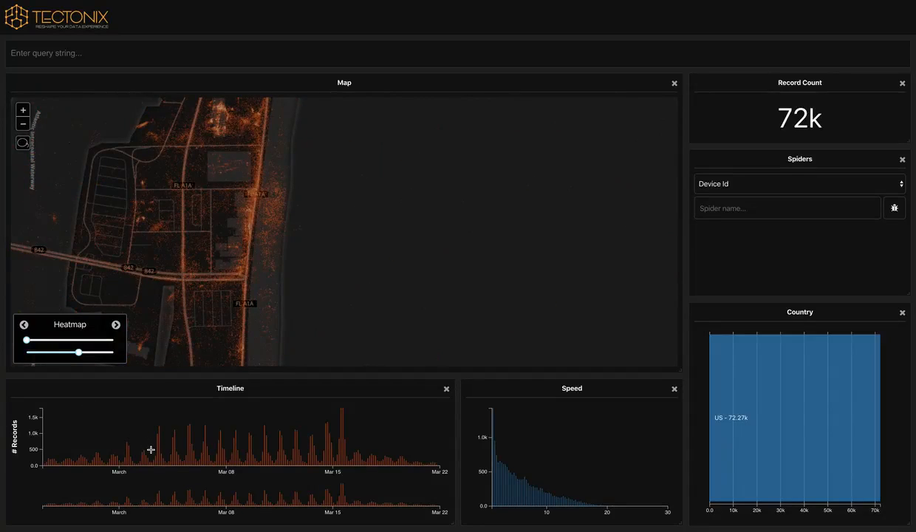
Brush the timeline from early March to about Mar 16 (about 52k records) and brighten the heatmap
{"action": "left_click_drag", "start_coordinate": [149, 436], "coordinate": [326, 436]}
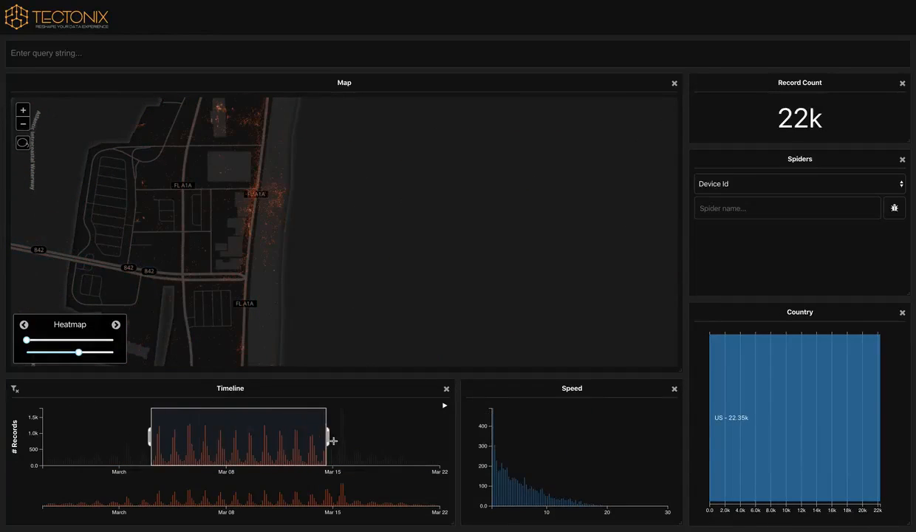
{"action": "left_click_drag", "start_coordinate": [325, 436], "coordinate": [349, 435]}
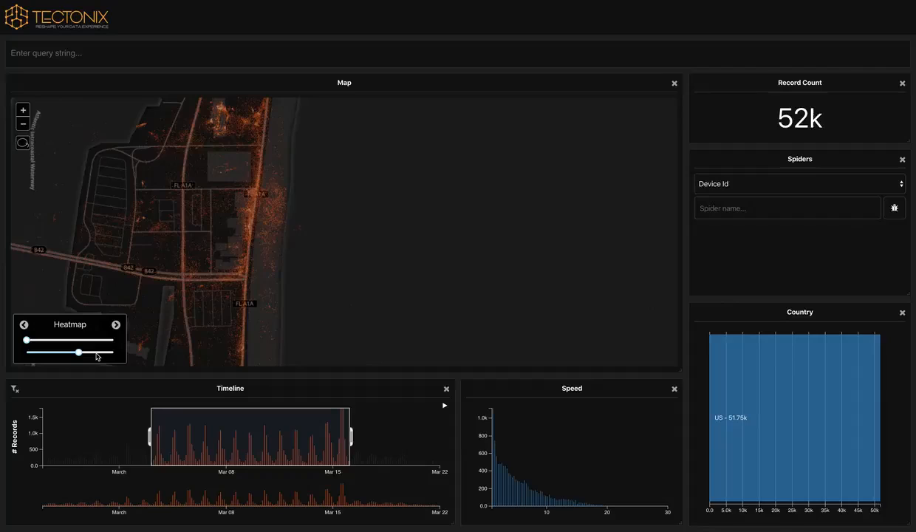
{"action": "left_click_drag", "start_coordinate": [78, 353], "coordinate": [100, 352]}
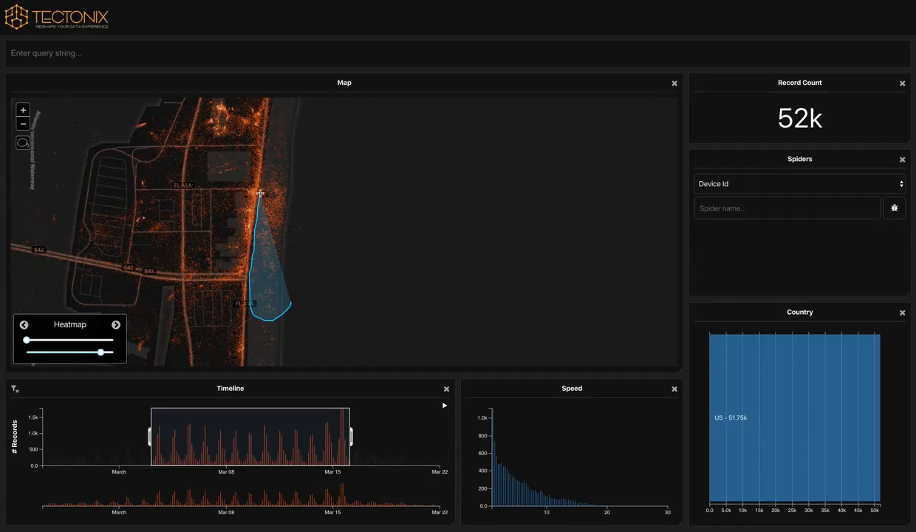
Lasso the beach strip beside FL A1A, narrowing the records to about 5.6k
{"action": "left_click_drag", "start_coordinate": [260, 192], "coordinate": [294, 178]}
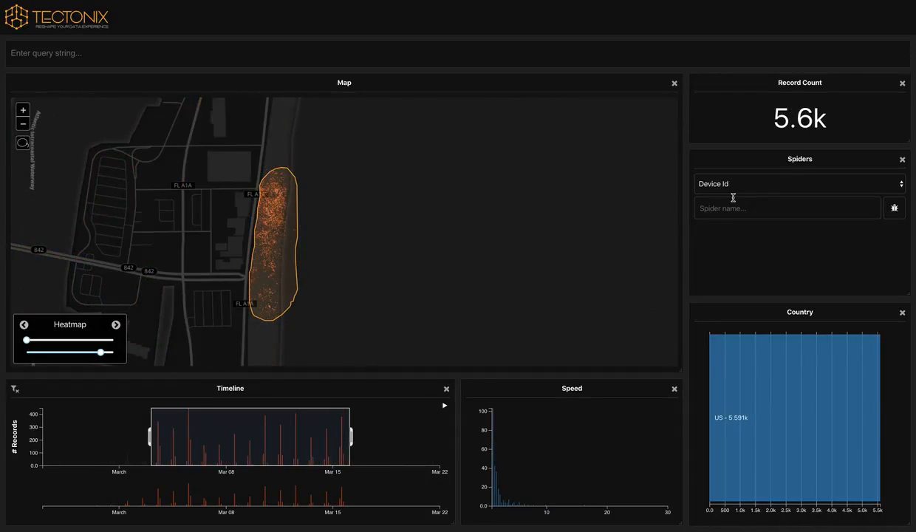
Run a Device Id spider named 'Spring Break Spider' on the beach devices
{"action": "type", "text": "S"}
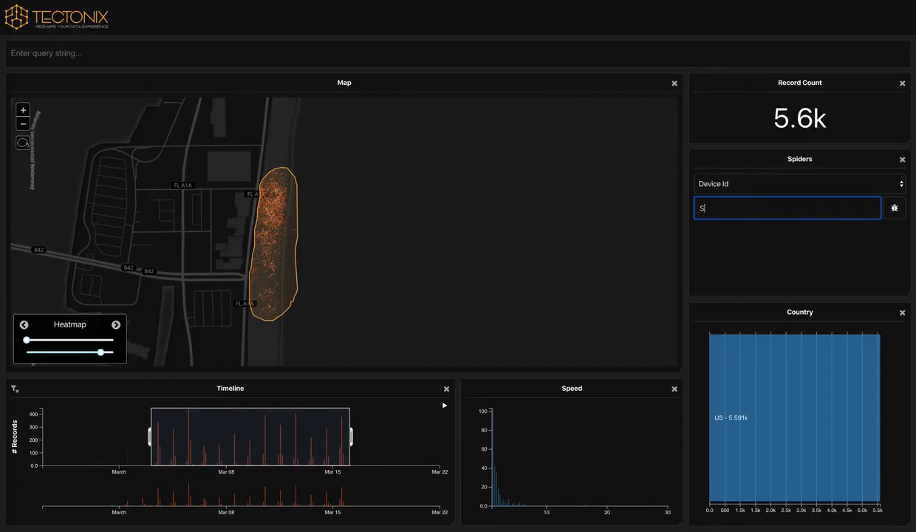
{"action": "type", "text": "Spring Break S"}
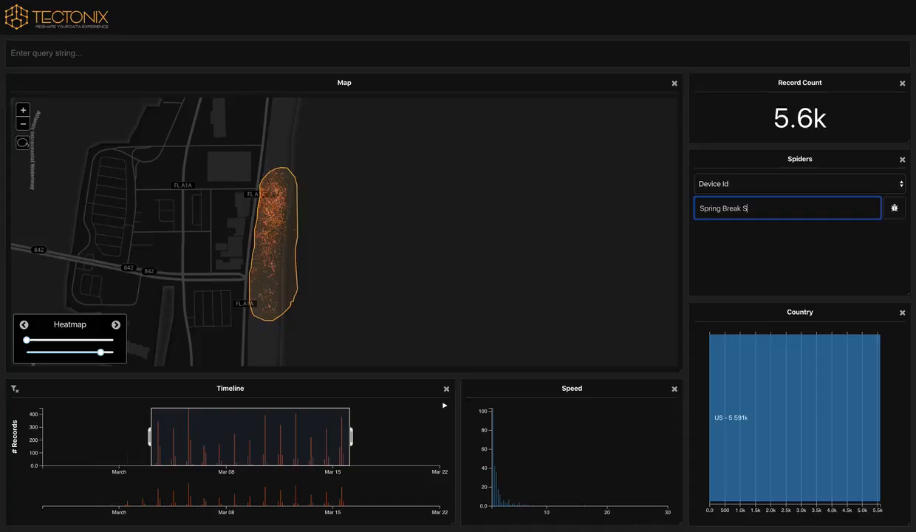
{"action": "left_click", "coordinate": [893, 208]}
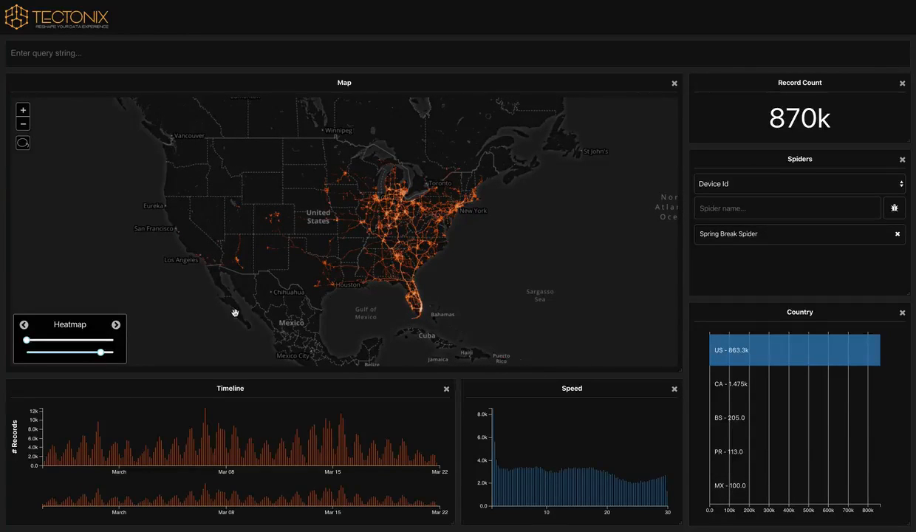
Turn the heatmap intensity to maximum on the 870k-record spider results
{"action": "left_click_drag", "start_coordinate": [100, 352], "coordinate": [112, 353]}
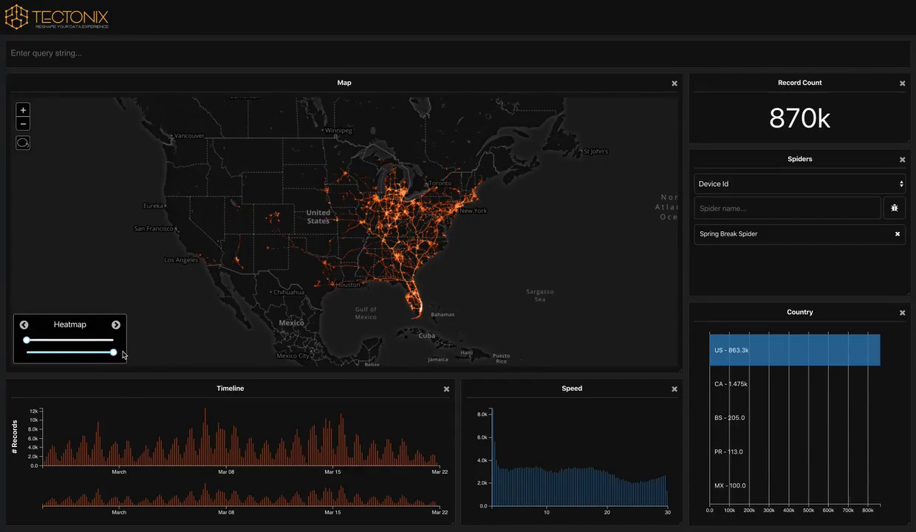